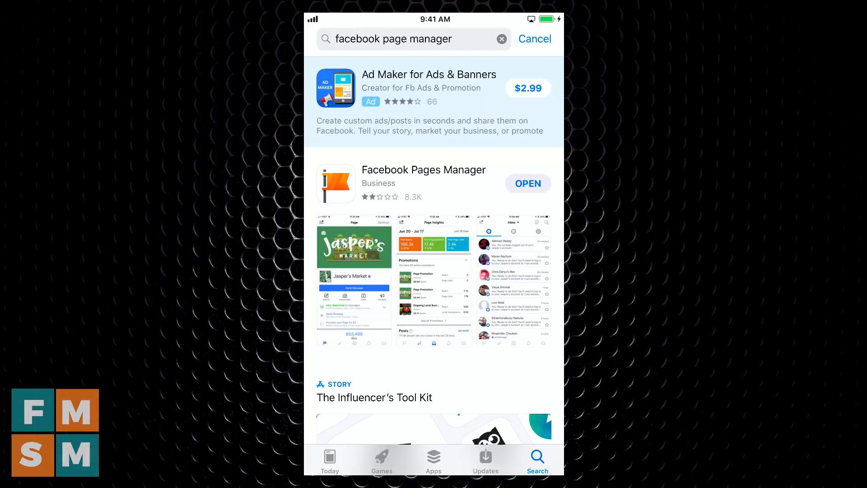
Launch Facebook Pages Manager from the App Store search results.
{"action": "scroll", "scroll_direction": "down", "scroll_amount": 3}
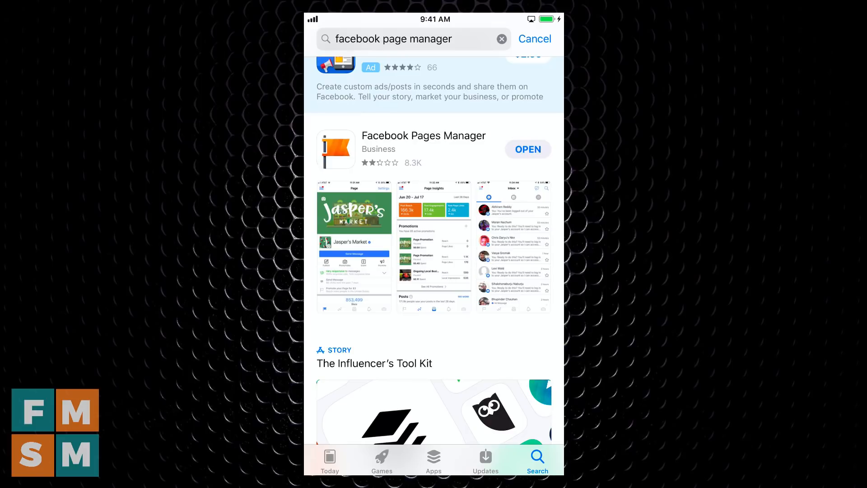
{"action": "left_click", "coordinate": [527, 150]}
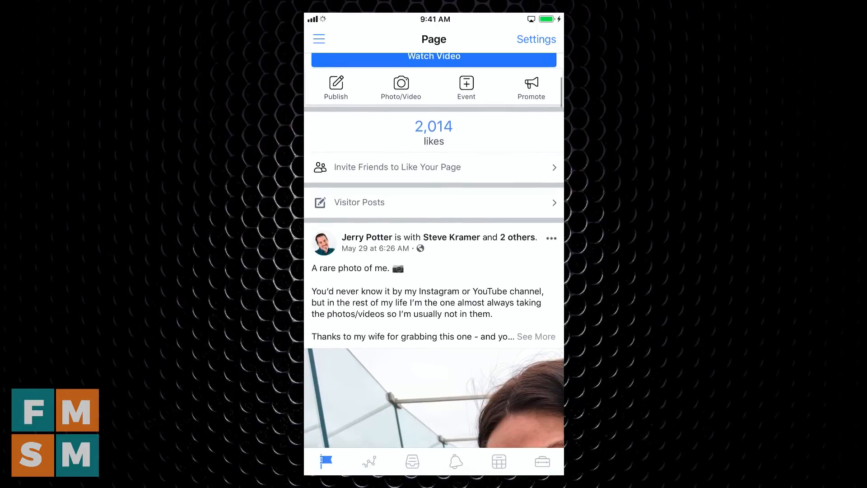
Scroll the Page feed to the rare photo post and start boosting it.
{"action": "scroll", "scroll_direction": "down", "scroll_amount": 3}
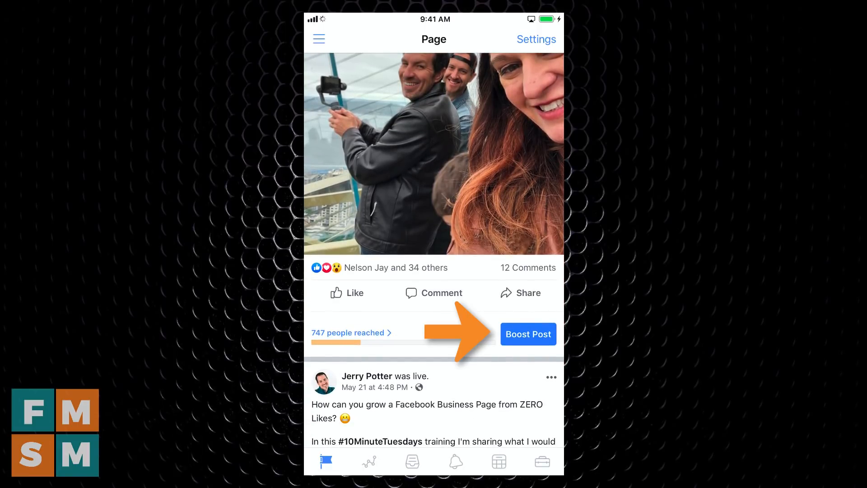
{"action": "left_click", "coordinate": [527, 333]}
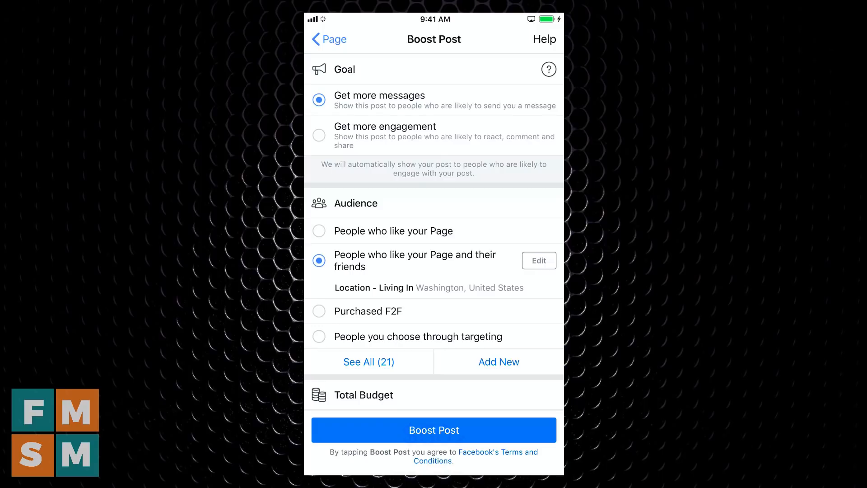
Choose Get more engagement as the boost goal.
{"action": "left_click", "coordinate": [434, 430]}
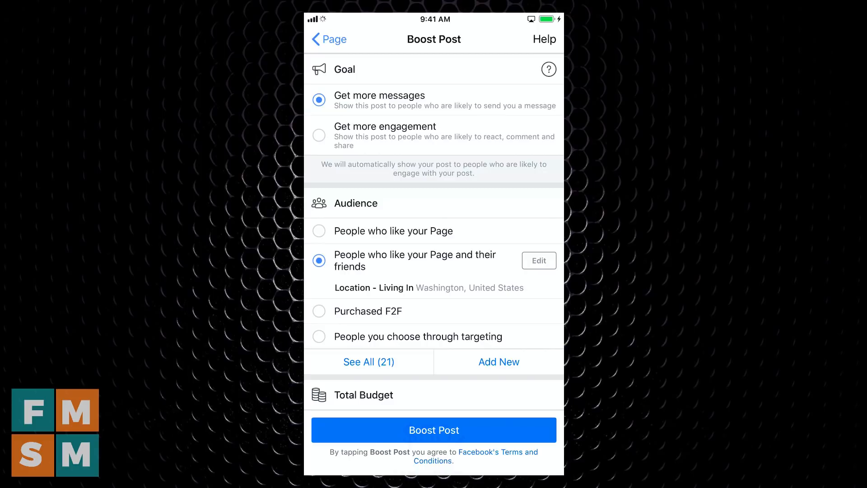
{"action": "left_click", "coordinate": [319, 134]}
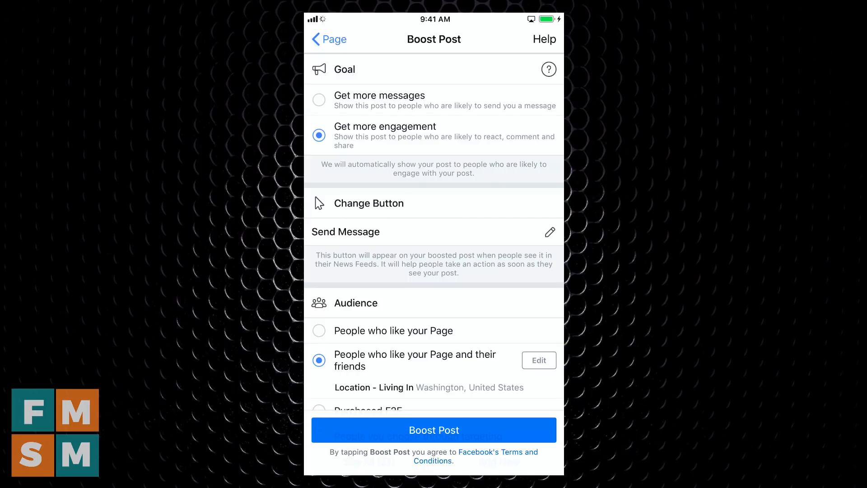
Scroll down the boost form to the Send Message button section.
{"action": "scroll", "scroll_direction": "down", "scroll_amount": 3}
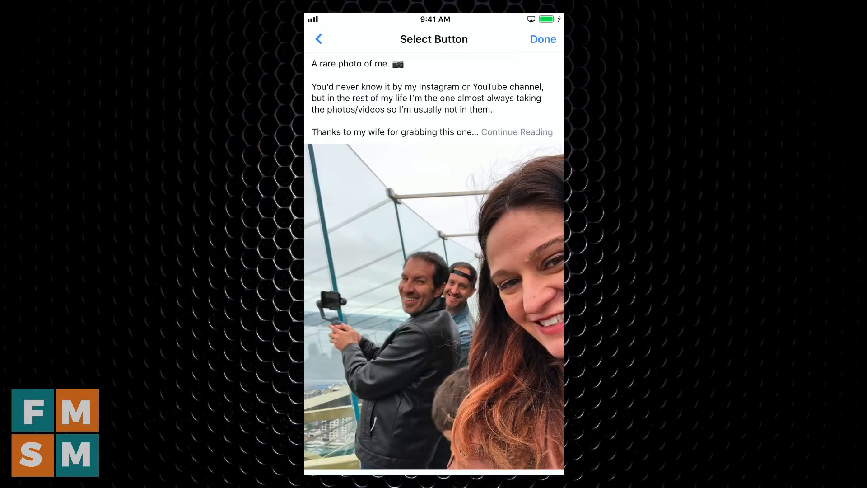
{"action": "scroll", "scroll_direction": "down", "scroll_amount": 3}
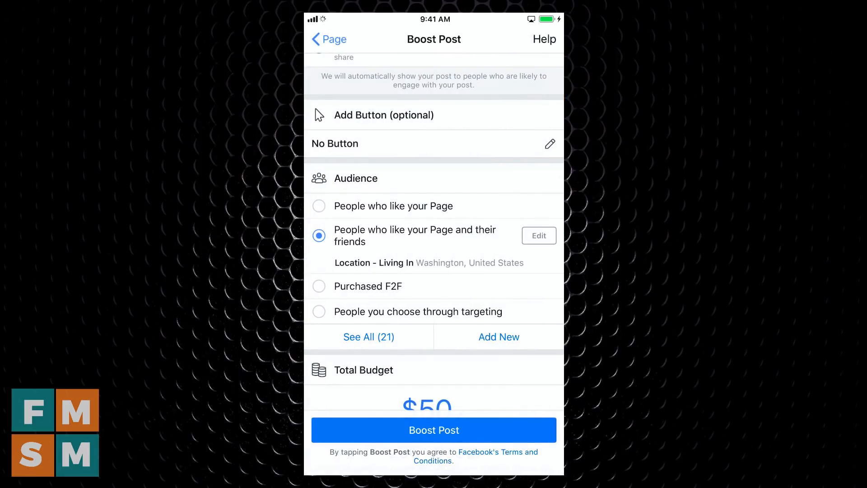
{"action": "scroll", "scroll_direction": "down", "scroll_amount": 3}
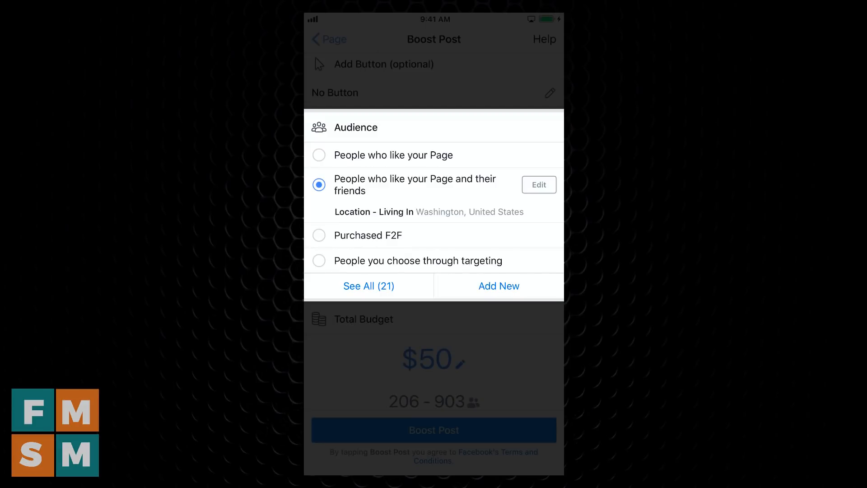
{"action": "left_click", "coordinate": [318, 155]}
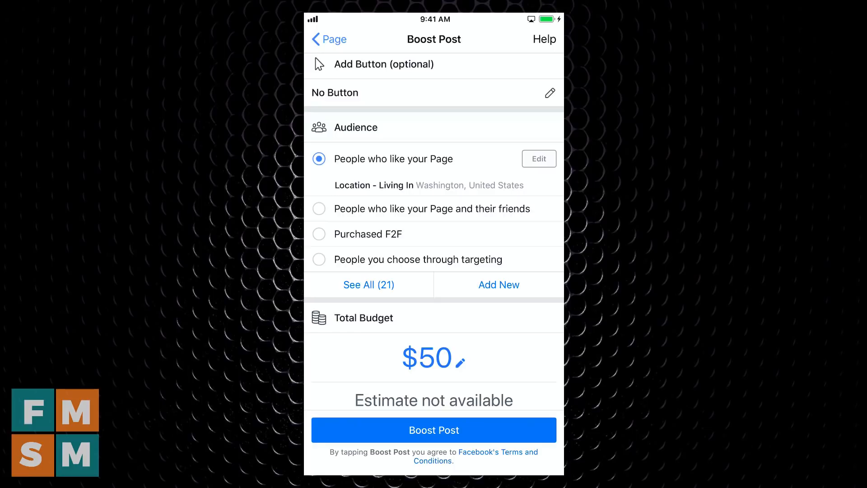
{"action": "left_click", "coordinate": [319, 209]}
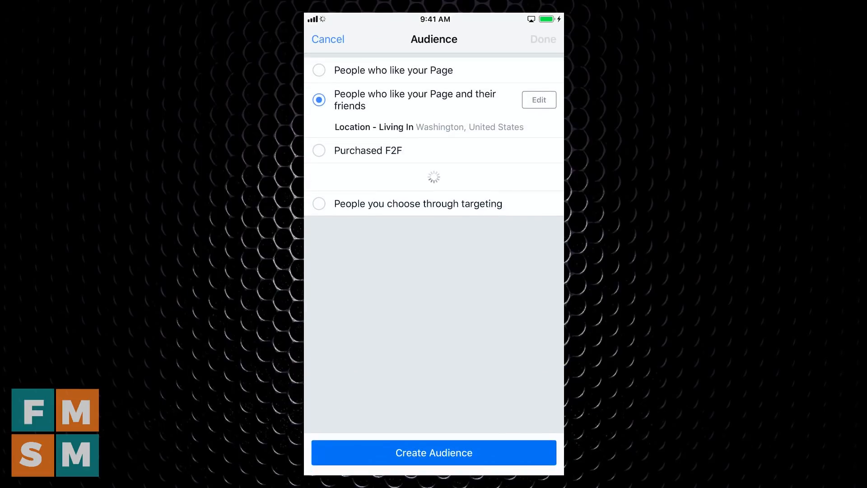
{"action": "scroll", "scroll_direction": "down", "scroll_amount": 3}
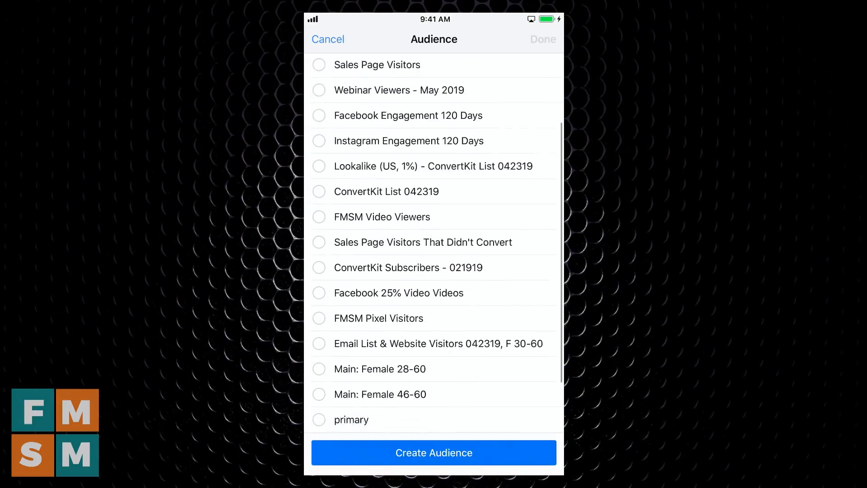
{"action": "scroll", "scroll_direction": "down", "scroll_amount": 3}
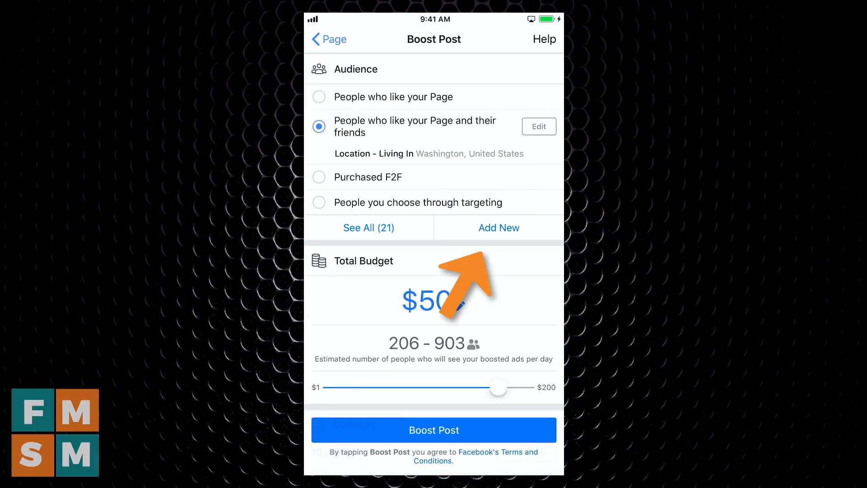
Start a new audience, edit its region-based location targeting, and open Characteristics.
{"action": "left_click", "coordinate": [498, 227]}
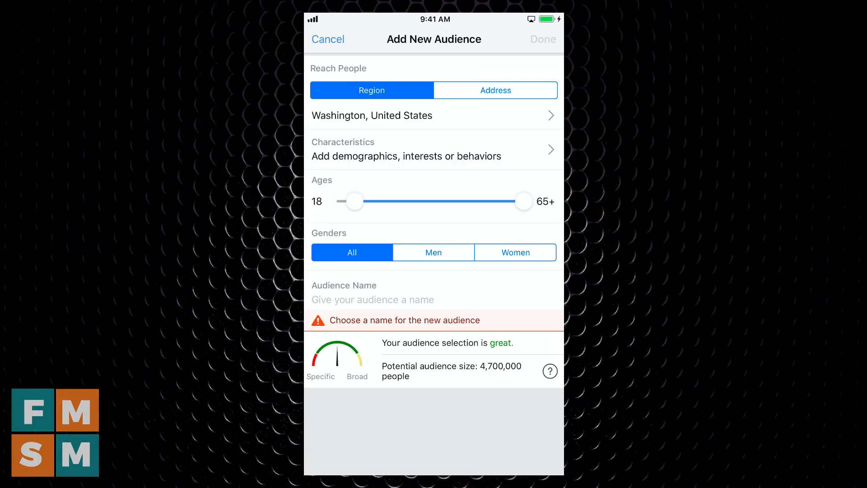
{"action": "left_click", "coordinate": [372, 115]}
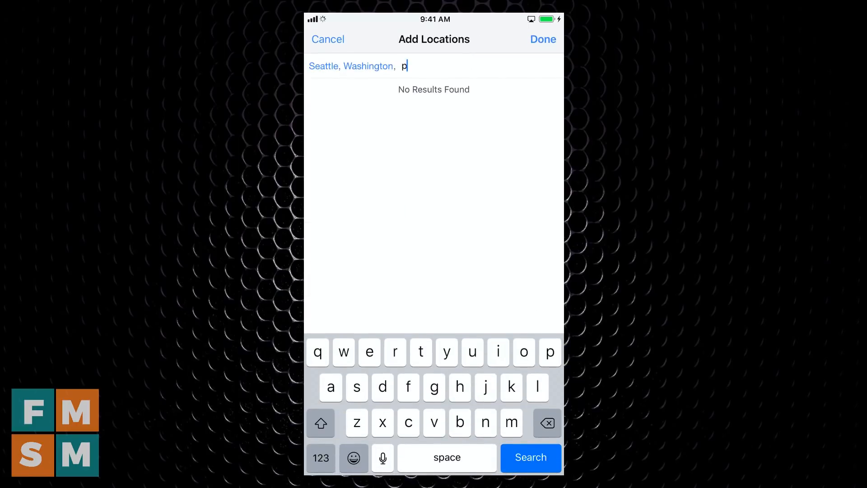
{"action": "type", "text": "ortland"}
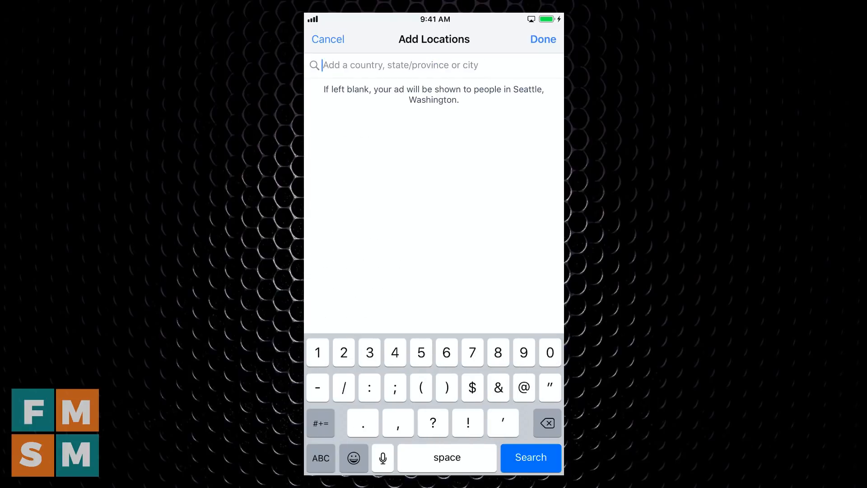
{"action": "left_click", "coordinate": [328, 39]}
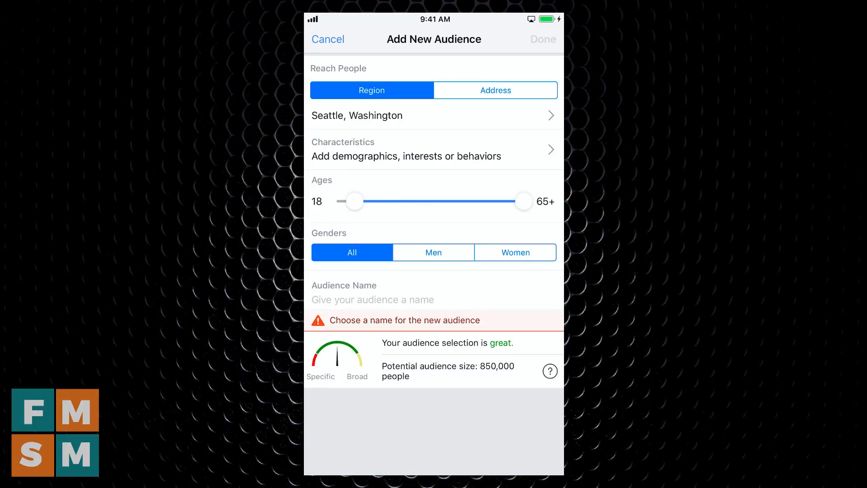
{"action": "left_click", "coordinate": [495, 90]}
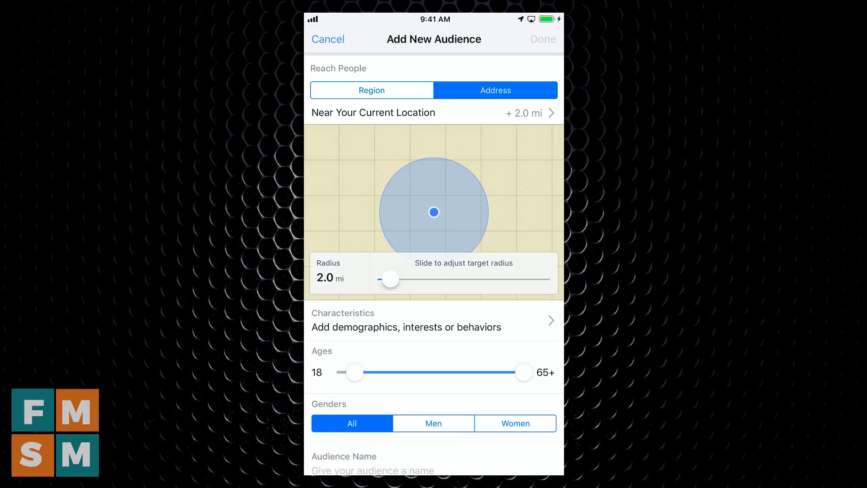
{"action": "left_click", "coordinate": [371, 90]}
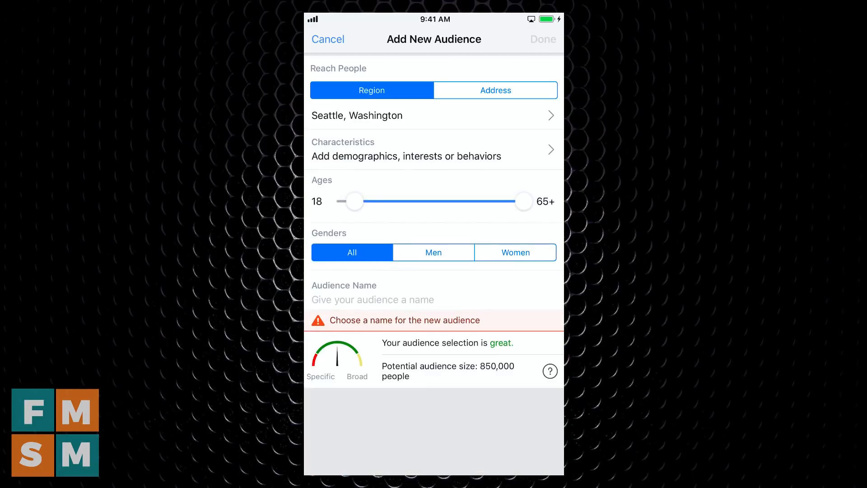
{"action": "left_click", "coordinate": [433, 149]}
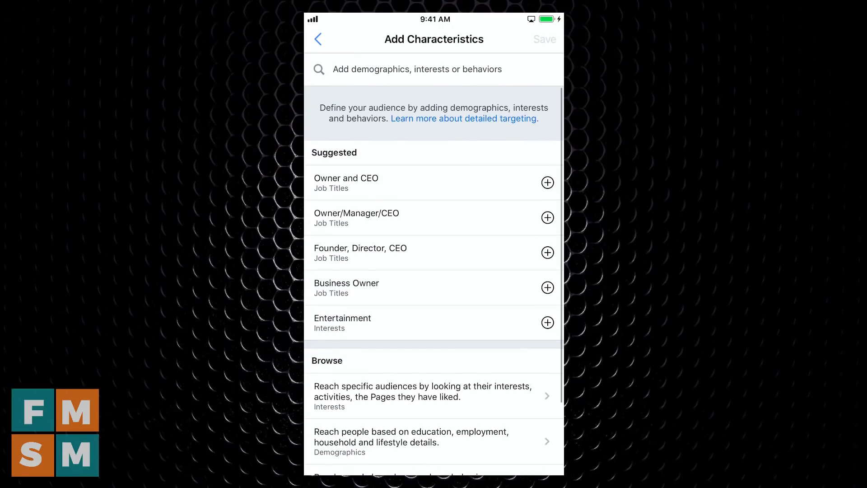
Add the Seafood interest and search for Yoga for the new audience.
{"action": "type", "text": "seaf"}
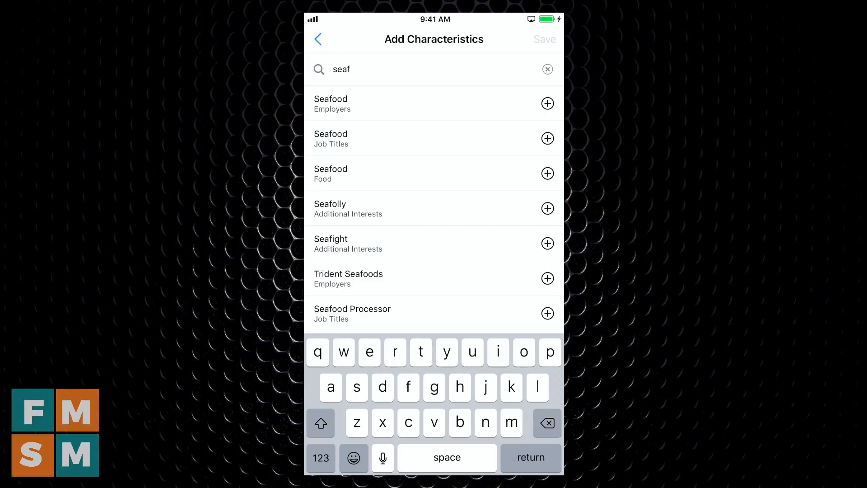
{"action": "left_click", "coordinate": [547, 173]}
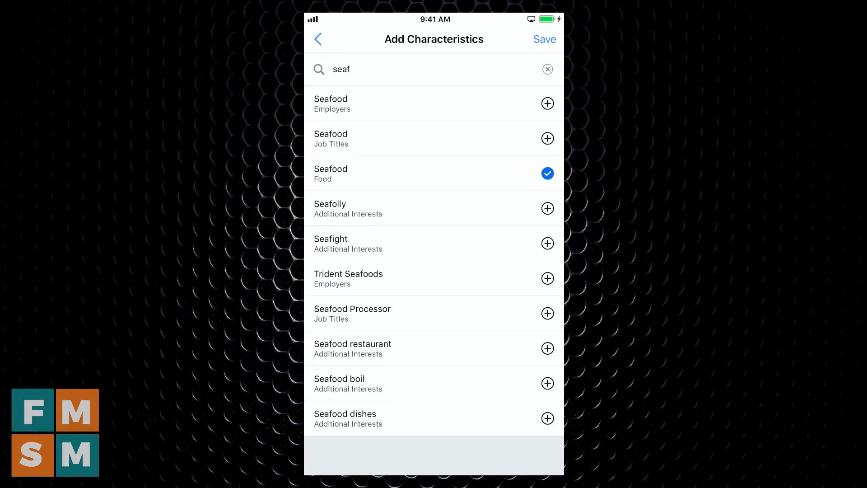
{"action": "left_click", "coordinate": [544, 39]}
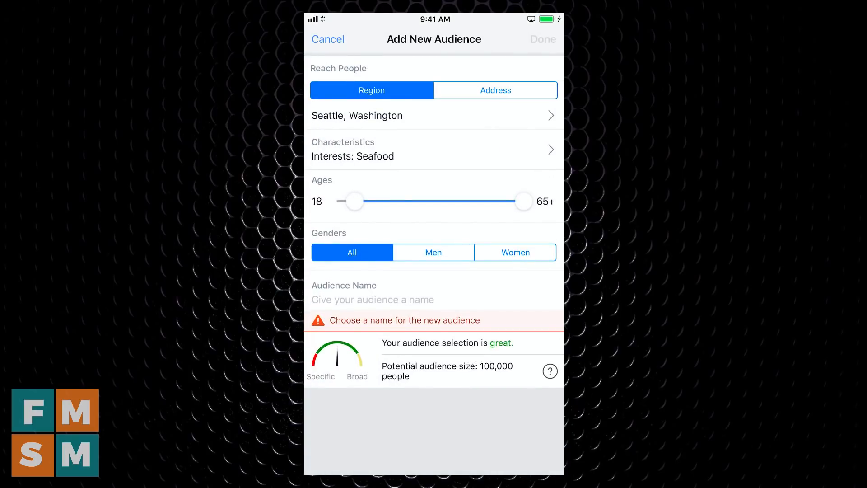
{"action": "left_click", "coordinate": [433, 148]}
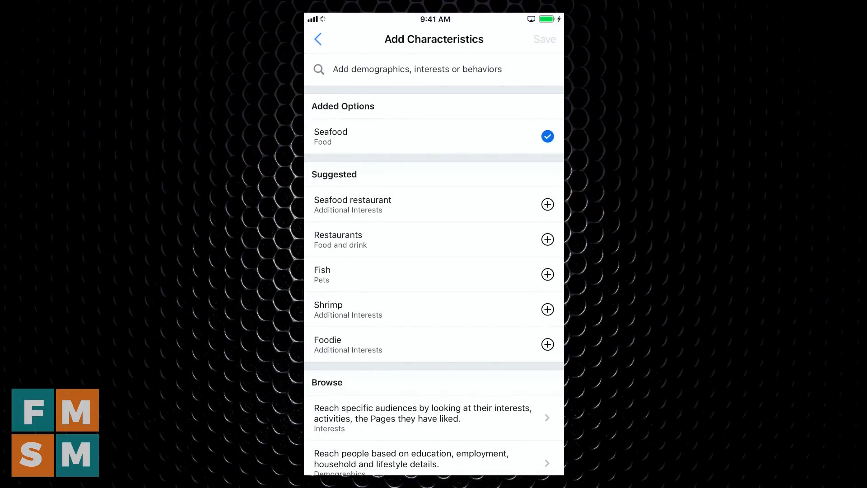
{"action": "type", "text": "yo"}
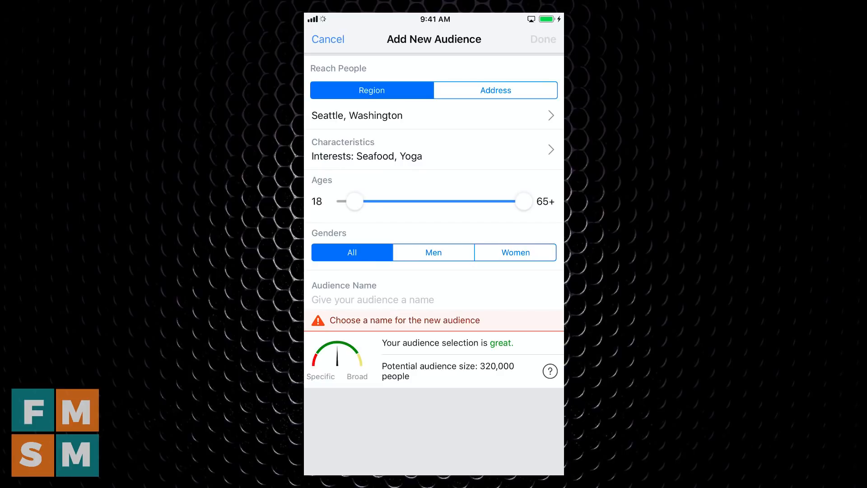
Target women aged 25–60 and save the audience as 'W 25-60 Pizza Eatin' Yogis'.
{"action": "left_click_drag", "start_coordinate": [355, 202], "coordinate": [387, 202]}
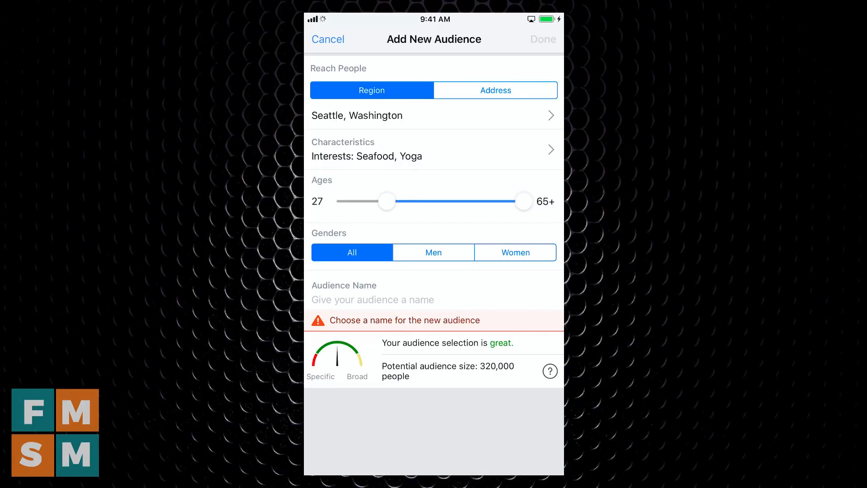
{"action": "left_click_drag", "start_coordinate": [524, 201], "coordinate": [454, 201]}
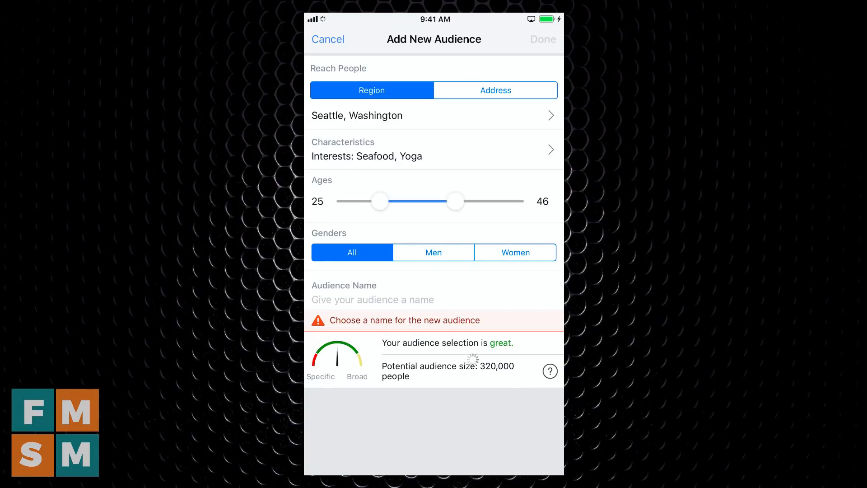
{"action": "left_click_drag", "start_coordinate": [455, 201], "coordinate": [504, 200]}
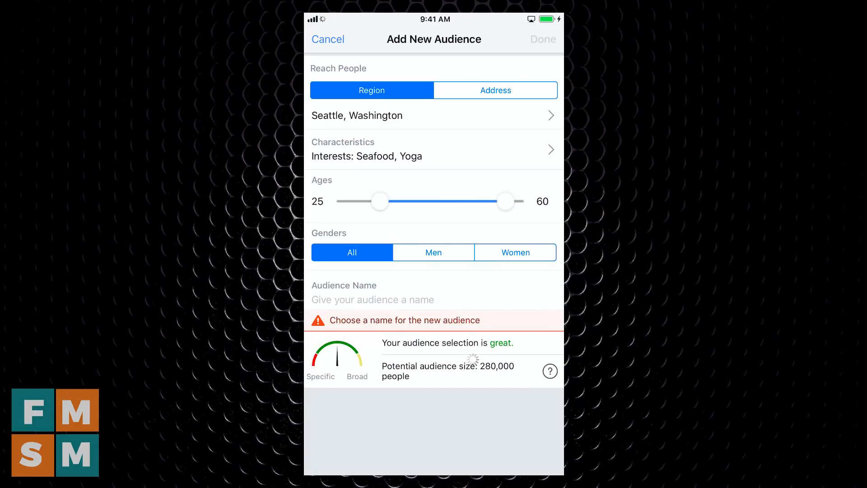
{"action": "left_click", "coordinate": [515, 252]}
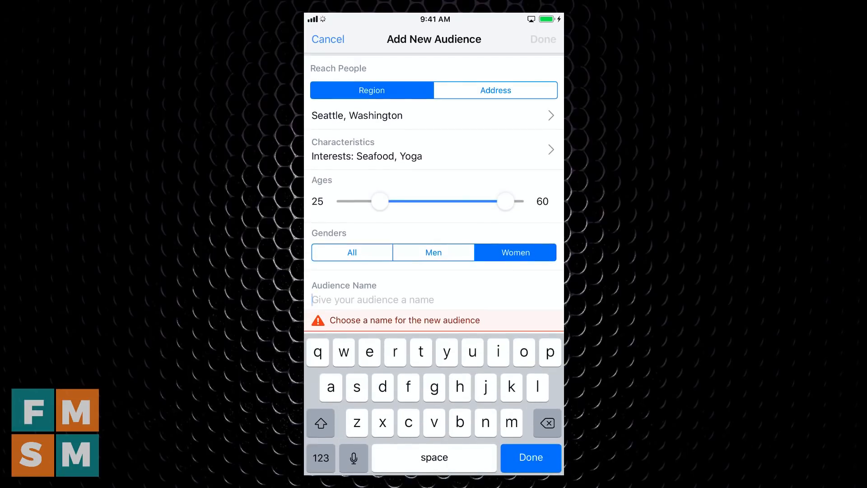
{"action": "type", "text": "W 25-60 Pizza Eatin' Yogis"}
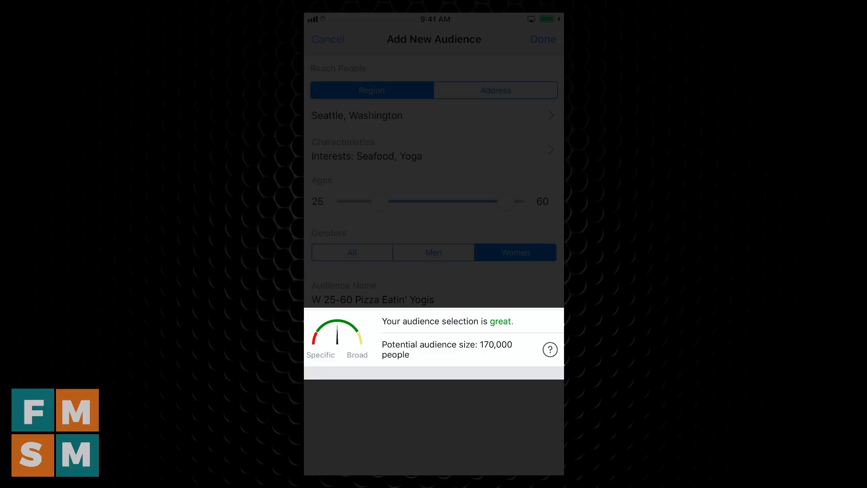
{"action": "left_click", "coordinate": [542, 39]}
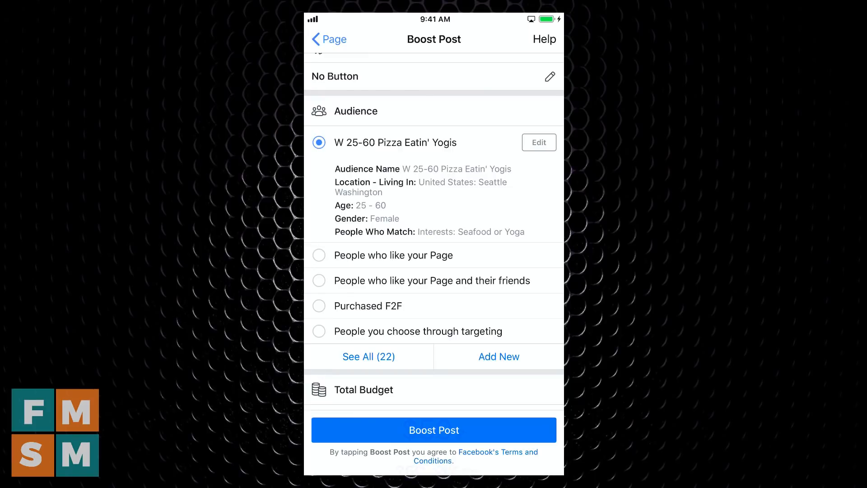
Set a $30 total budget running 5 days and submit the boost.
{"action": "scroll", "scroll_direction": "down", "scroll_amount": 3}
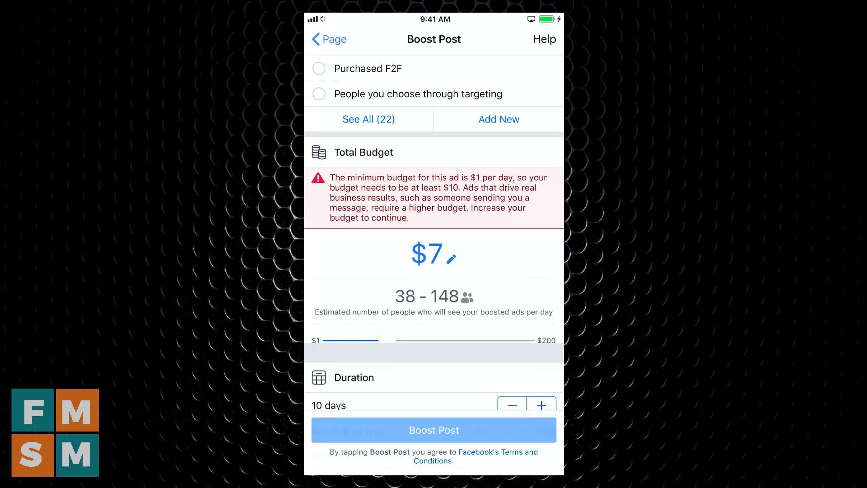
{"action": "left_click_drag", "start_coordinate": [386, 340], "coordinate": [396, 340]}
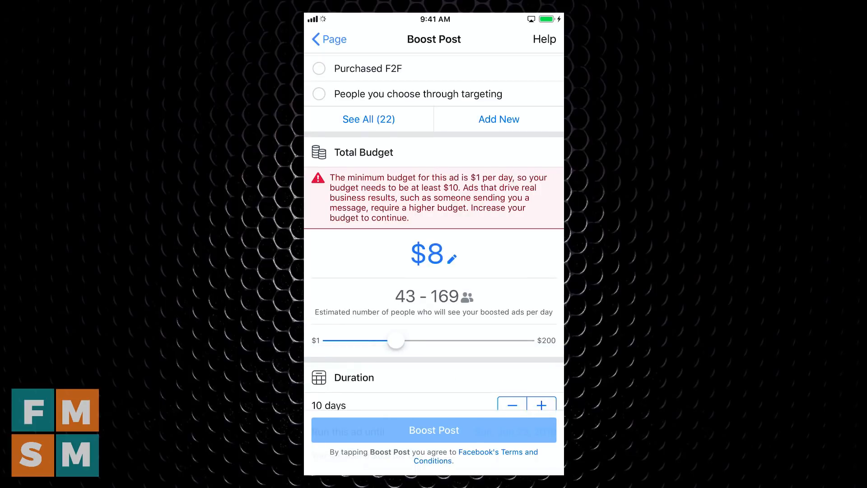
{"action": "left_click_drag", "start_coordinate": [396, 342], "coordinate": [469, 214]}
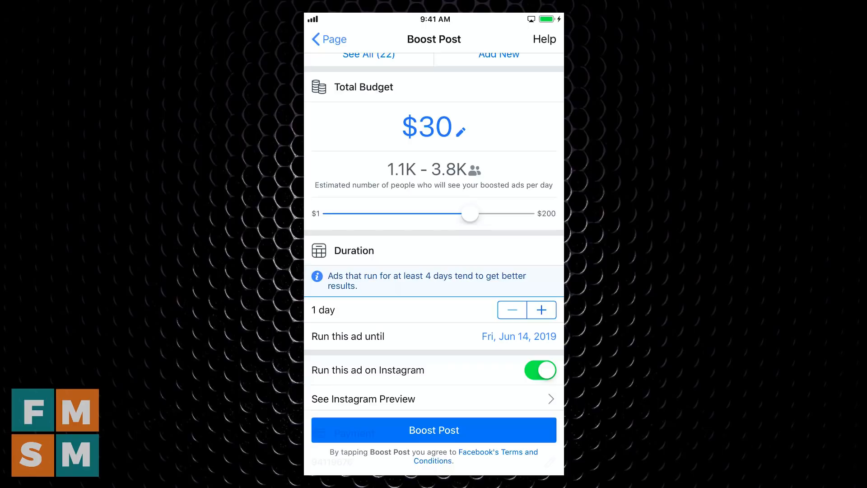
{"action": "left_click", "coordinate": [541, 310]}
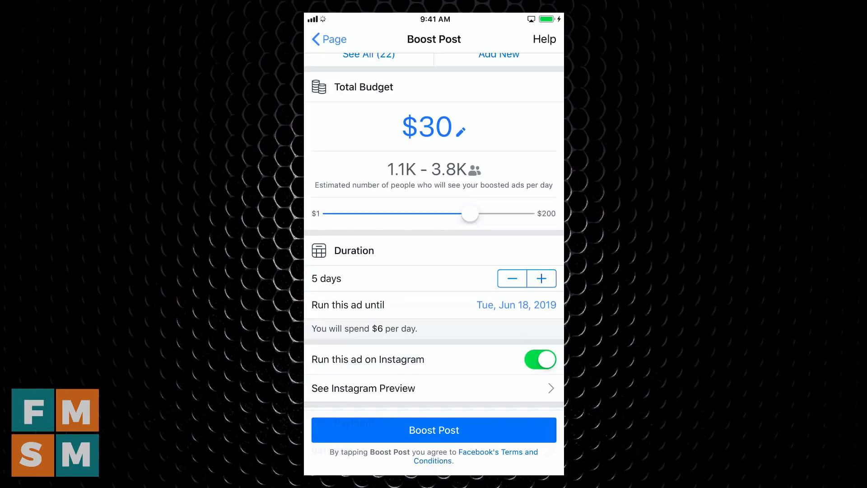
{"action": "scroll", "scroll_direction": "down", "scroll_amount": 3}
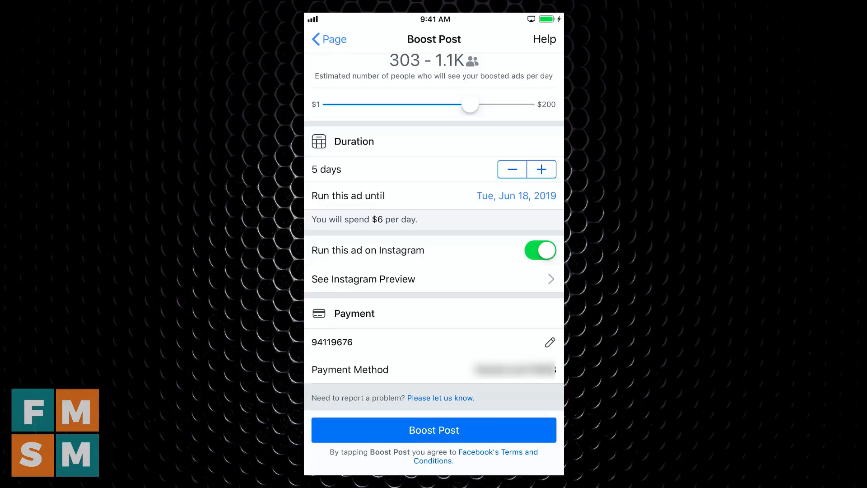
{"action": "left_click", "coordinate": [433, 429]}
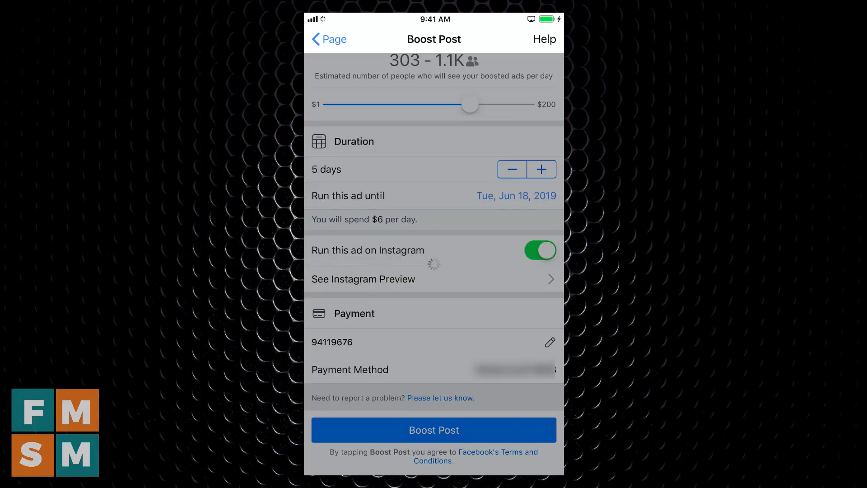
{"action": "left_click", "coordinate": [433, 429]}
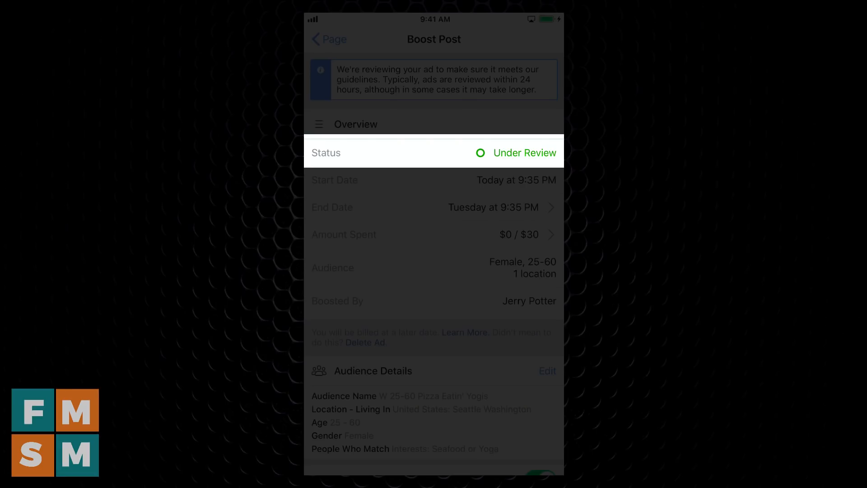